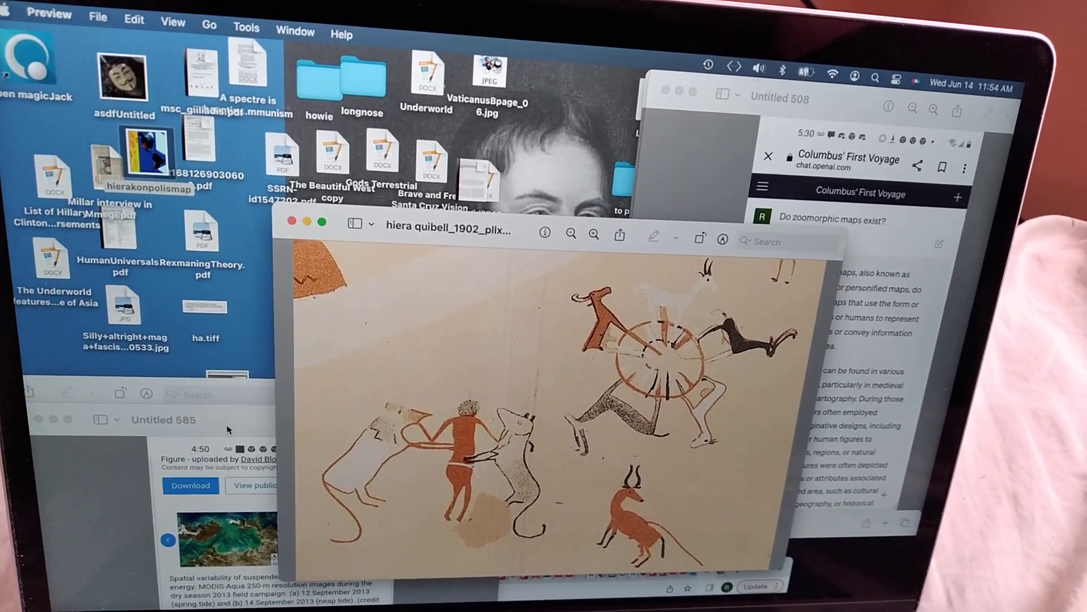
- Bring the 'Untitled 585' article screenshot window in front of the rock-art image
{"action": "left_click", "coordinate": [165, 419]}
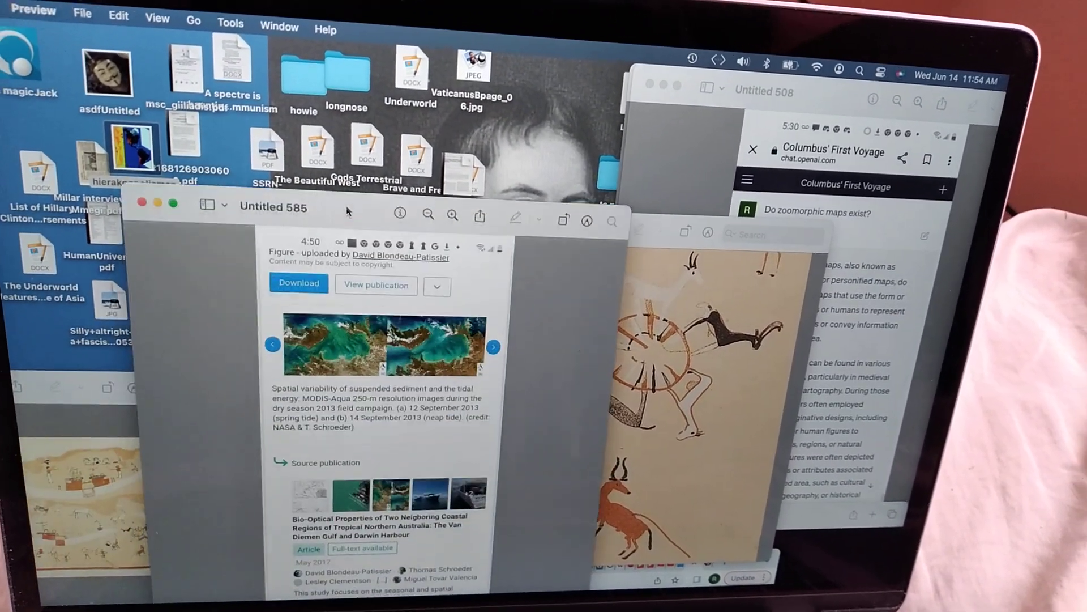